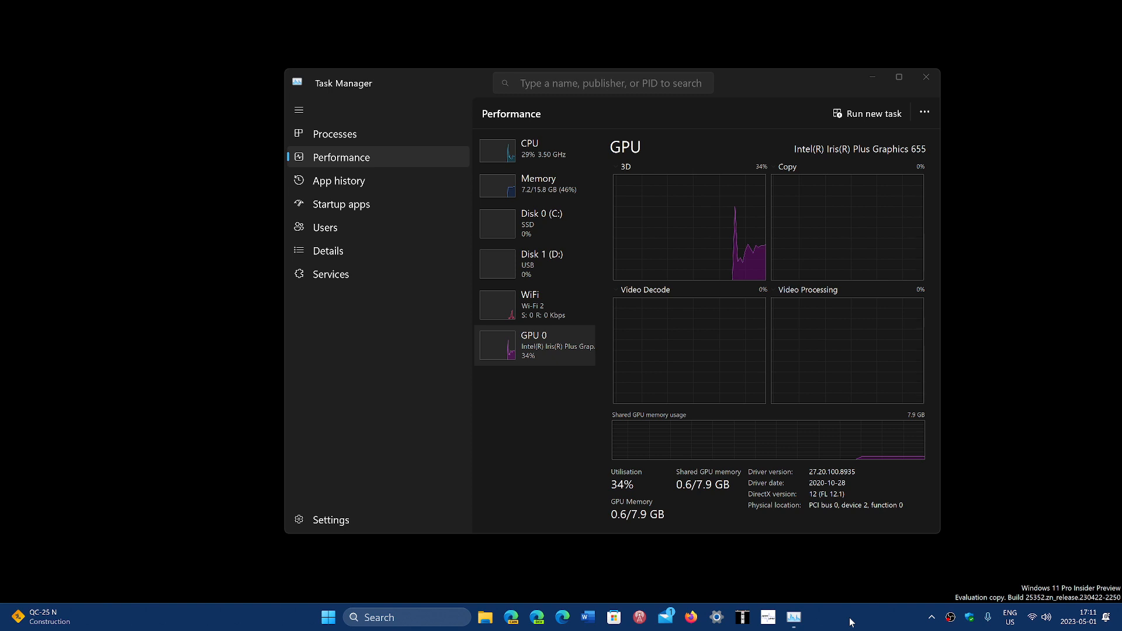
mouse_move(899, 77)
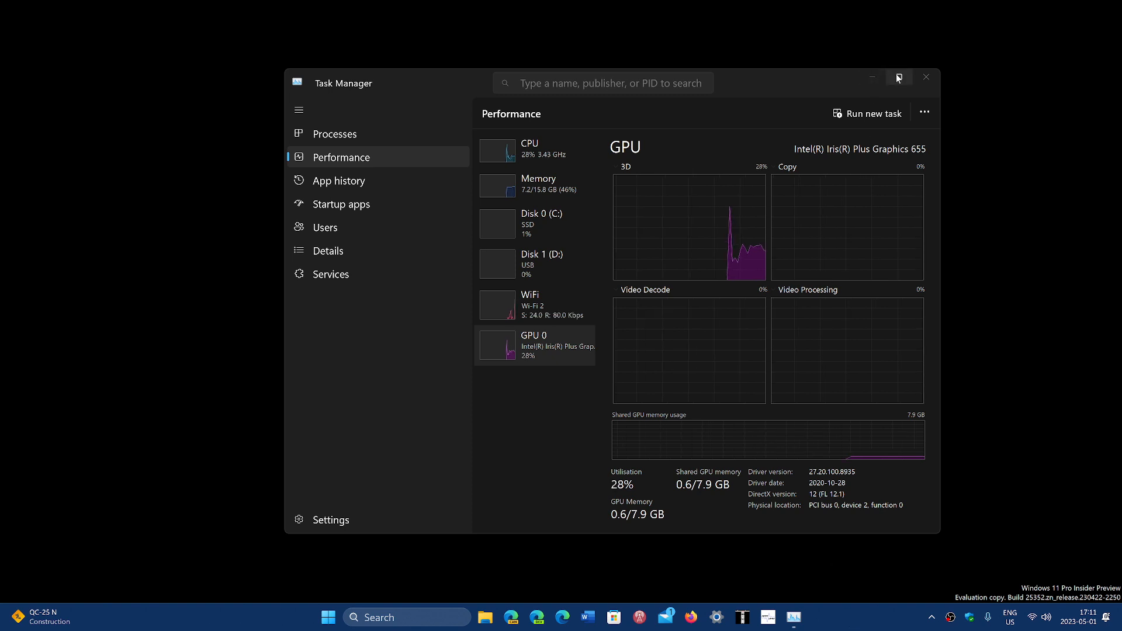
- Maximize Task Manager while viewing the Intel Iris Plus GPU 0 performance page
click(899, 78)
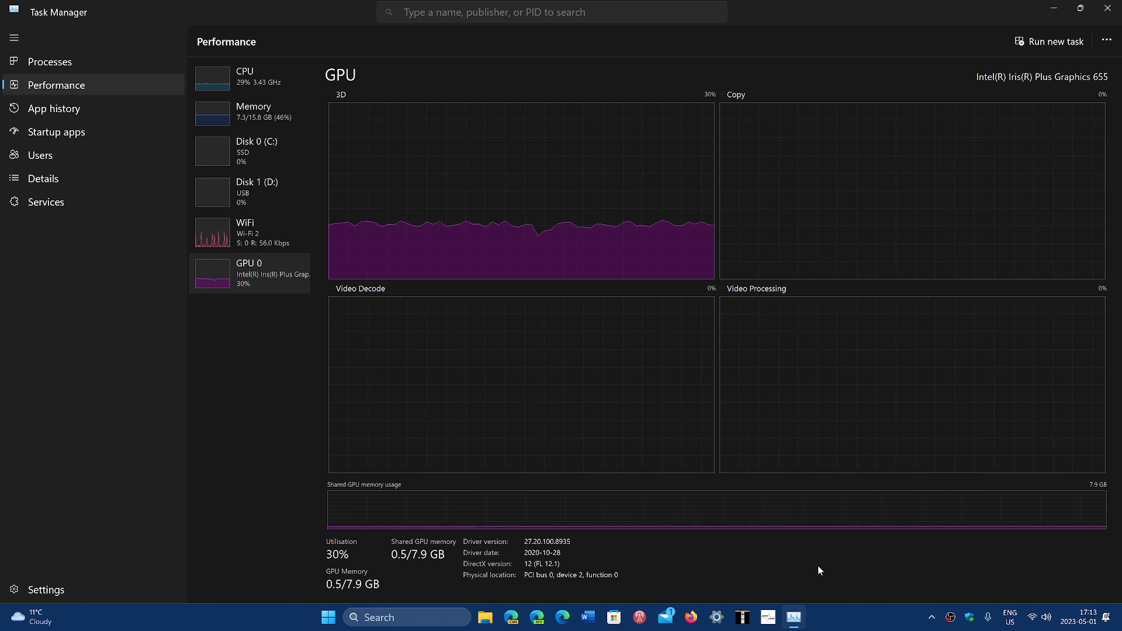
mouse_move(253, 123)
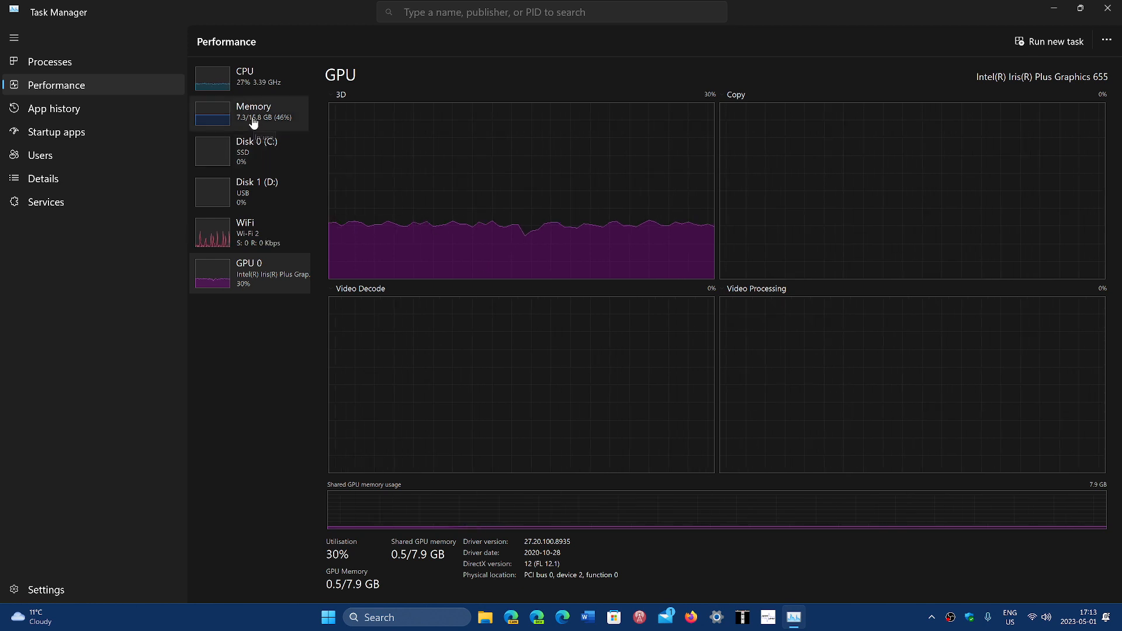
- Switch to the Memory page showing 7.1 GB in use and 8.5 GB available of 16 GB
click(253, 112)
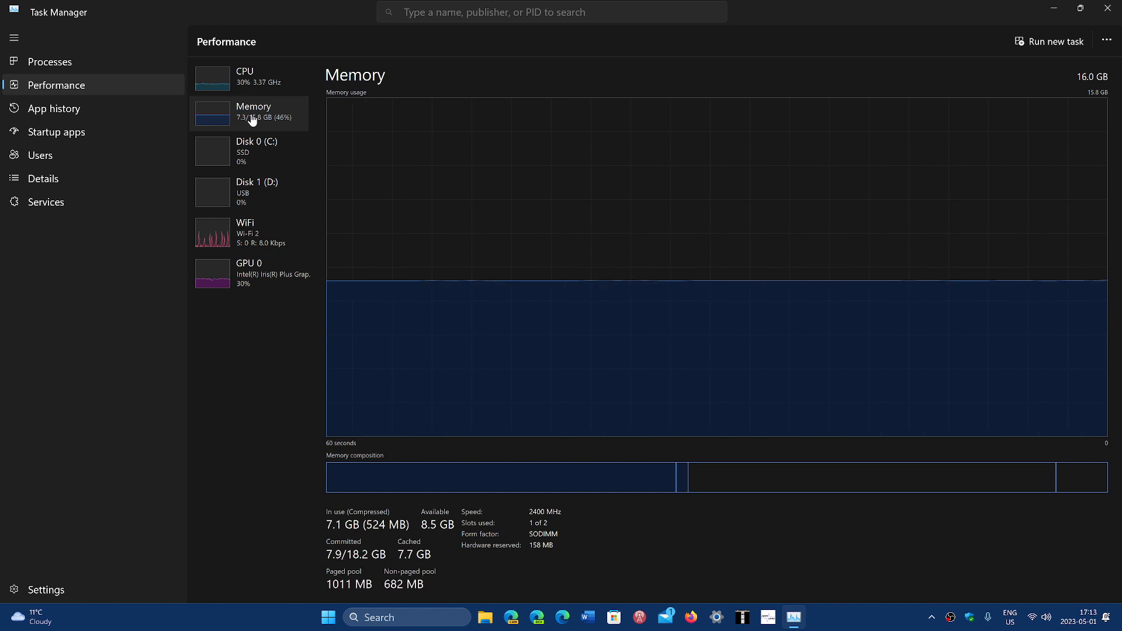
mouse_move(652, 582)
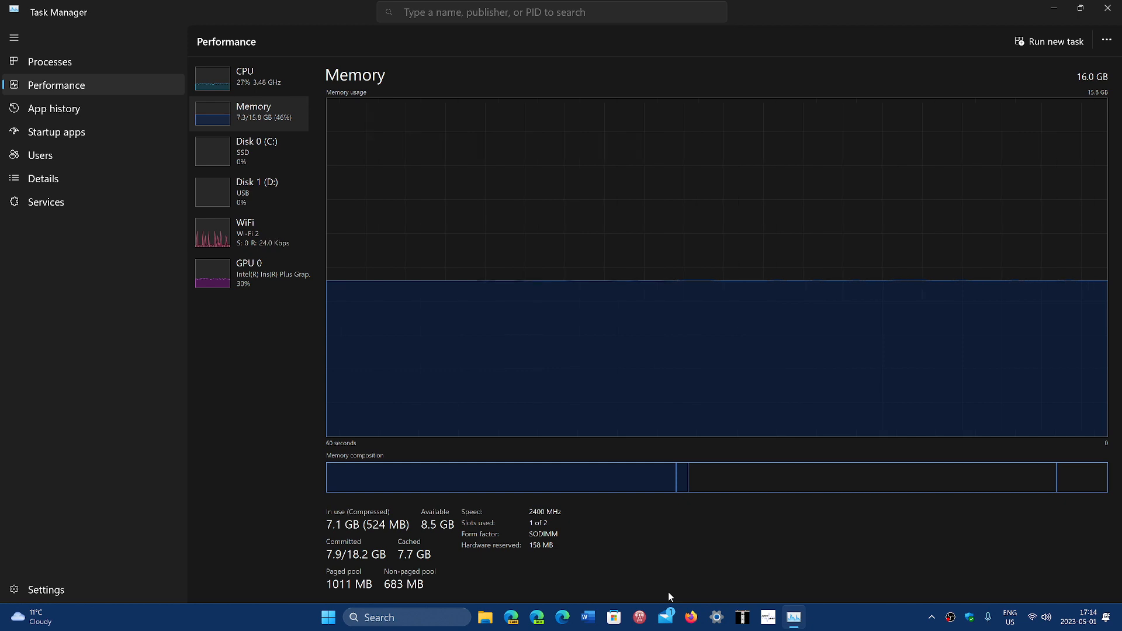
mouse_move(263, 278)
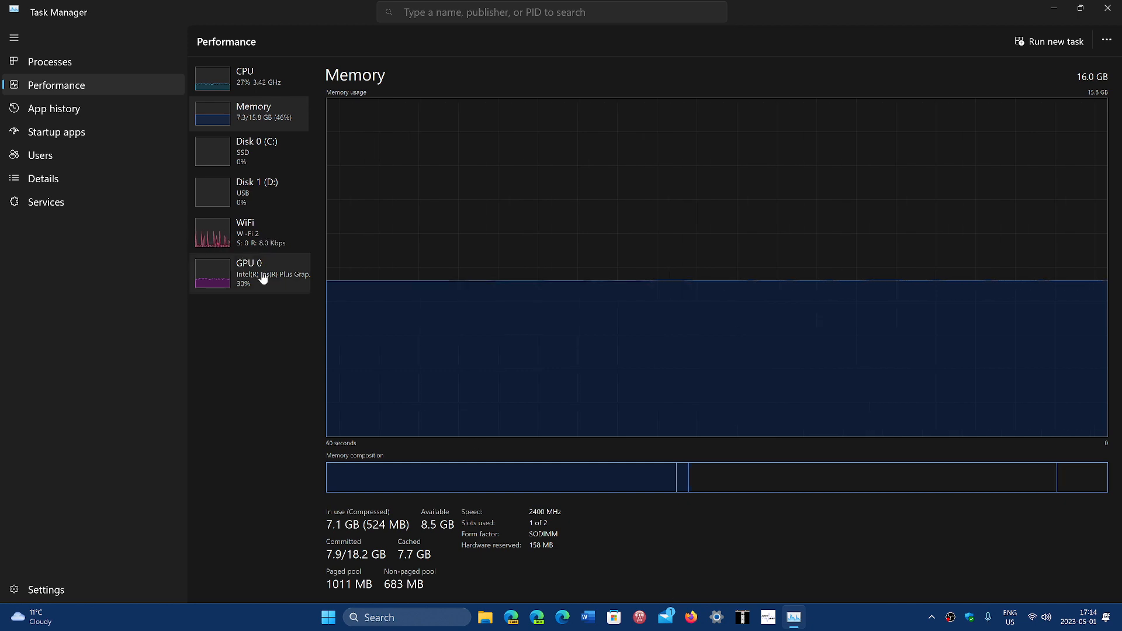
- Return to the GPU 0 page showing 32% utilization and 0.4/7.9 GB shared GPU memory
click(247, 274)
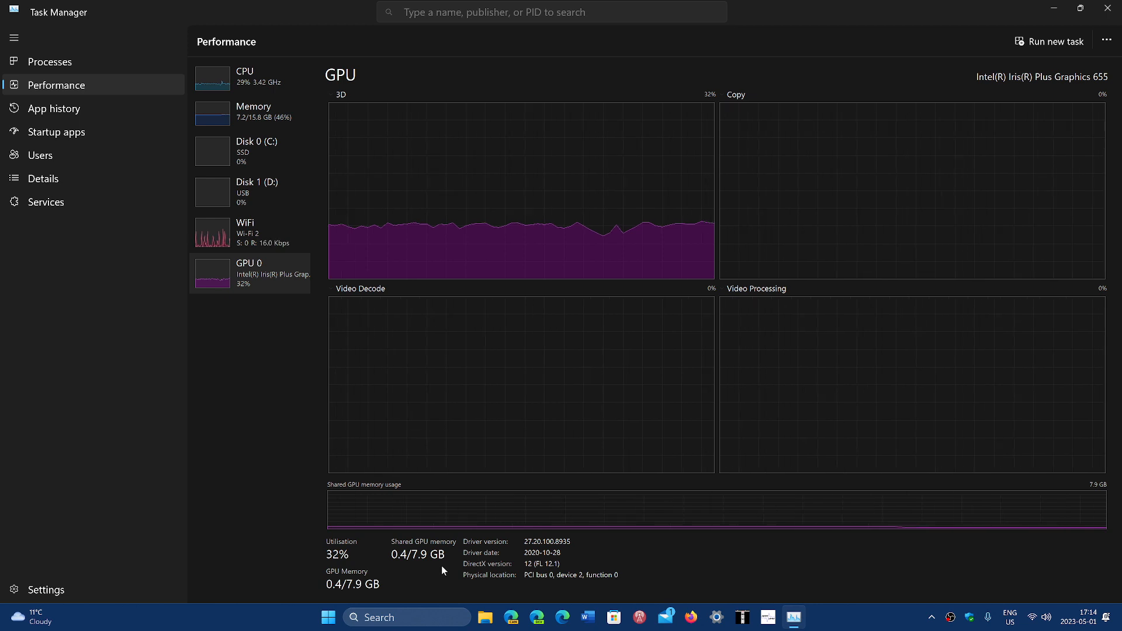
mouse_move(747, 515)
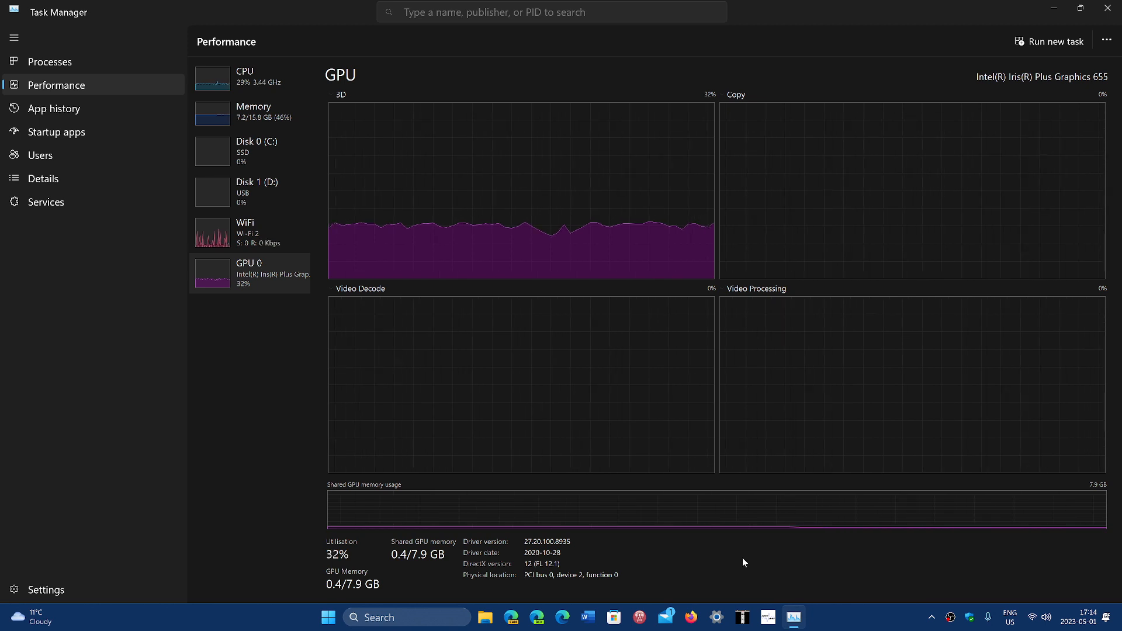
mouse_move(415, 572)
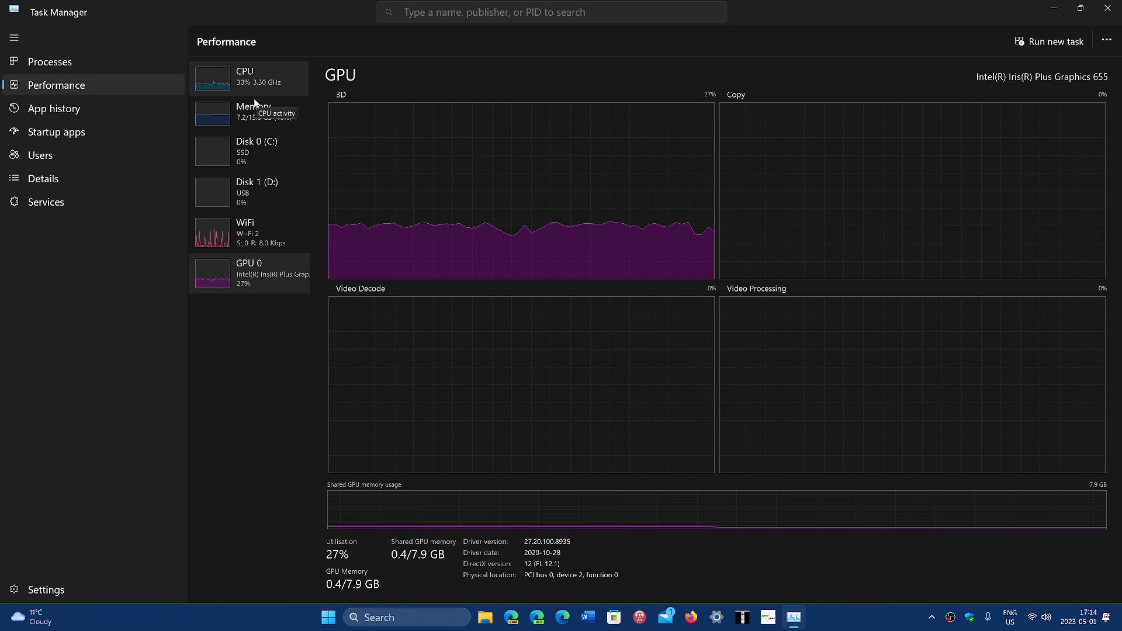
- Show the Memory page with 7.1 GB in use again, then close Task Manager
click(248, 112)
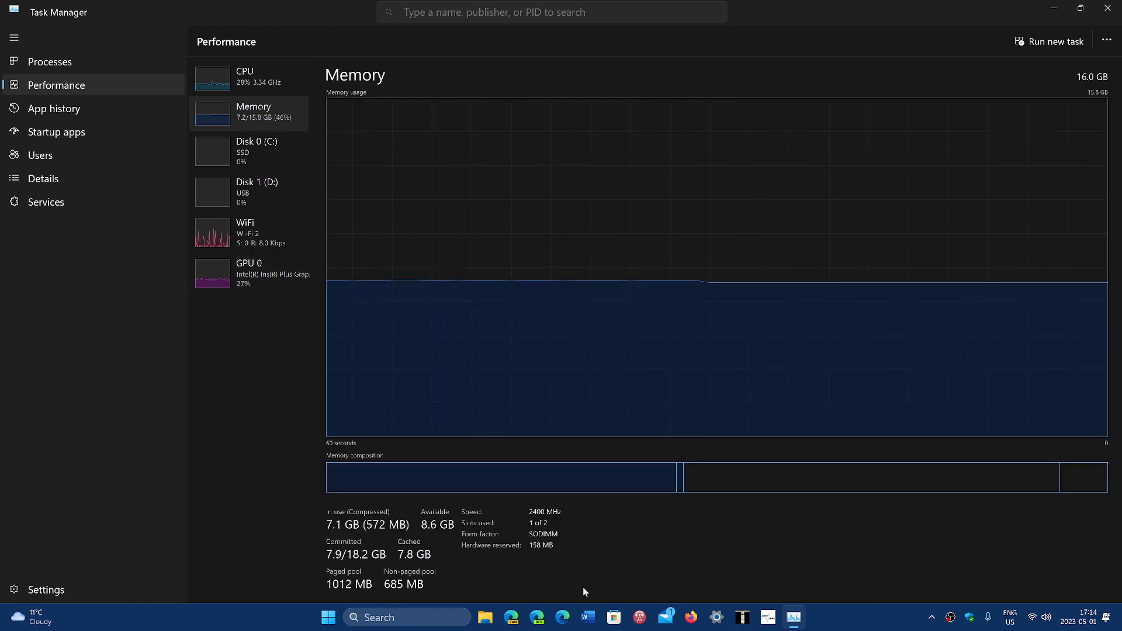
mouse_move(356, 521)
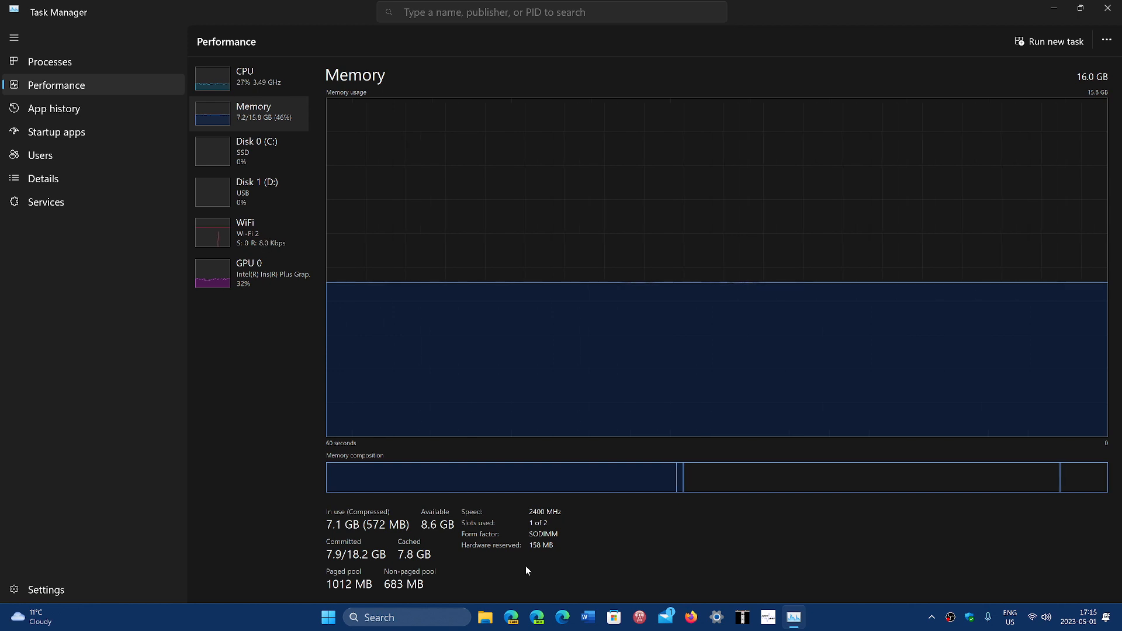
mouse_move(670, 540)
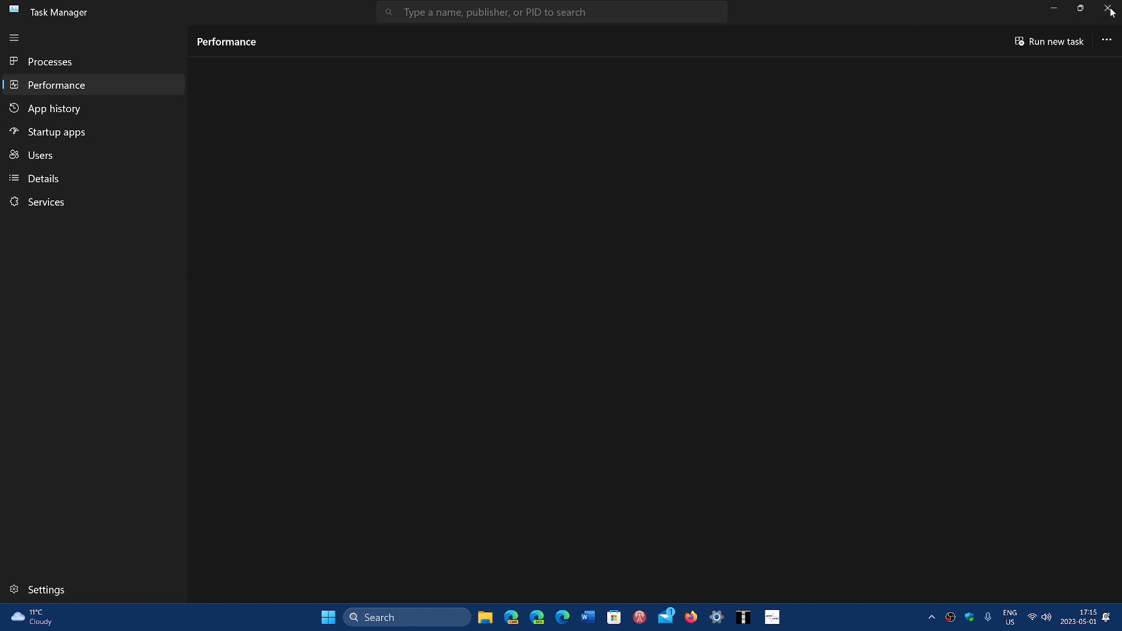
click(1110, 9)
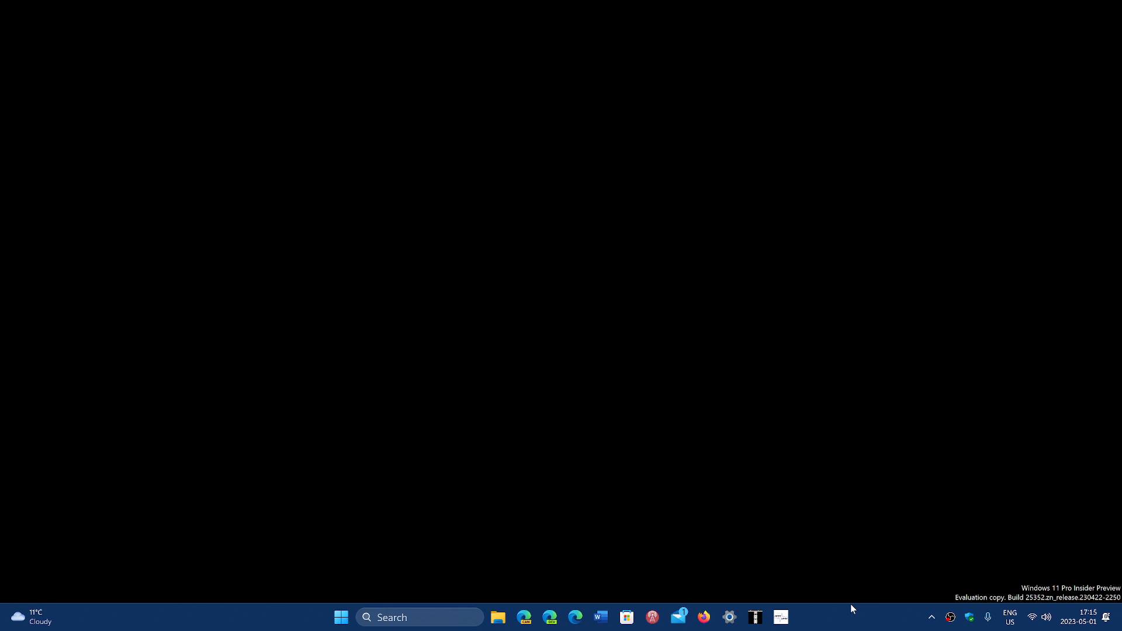